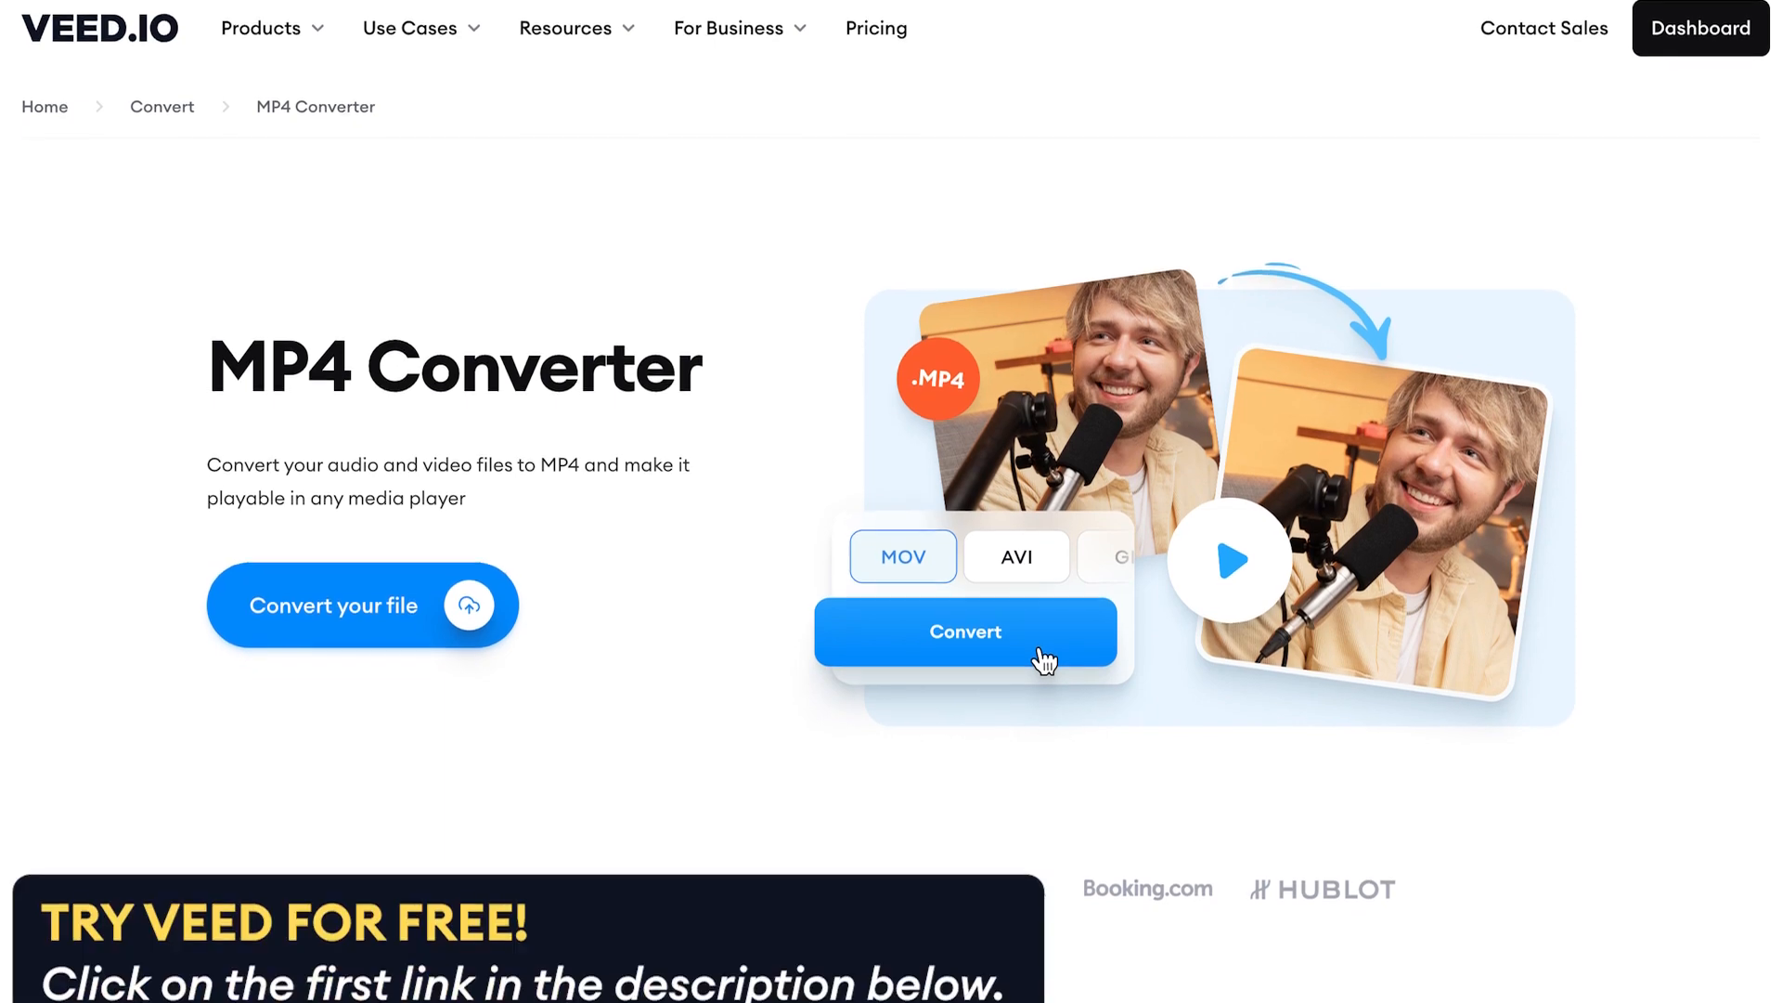
- Upload Tim with Cat.MOV into the converter with MP4 as the output format
scroll("down", 3)
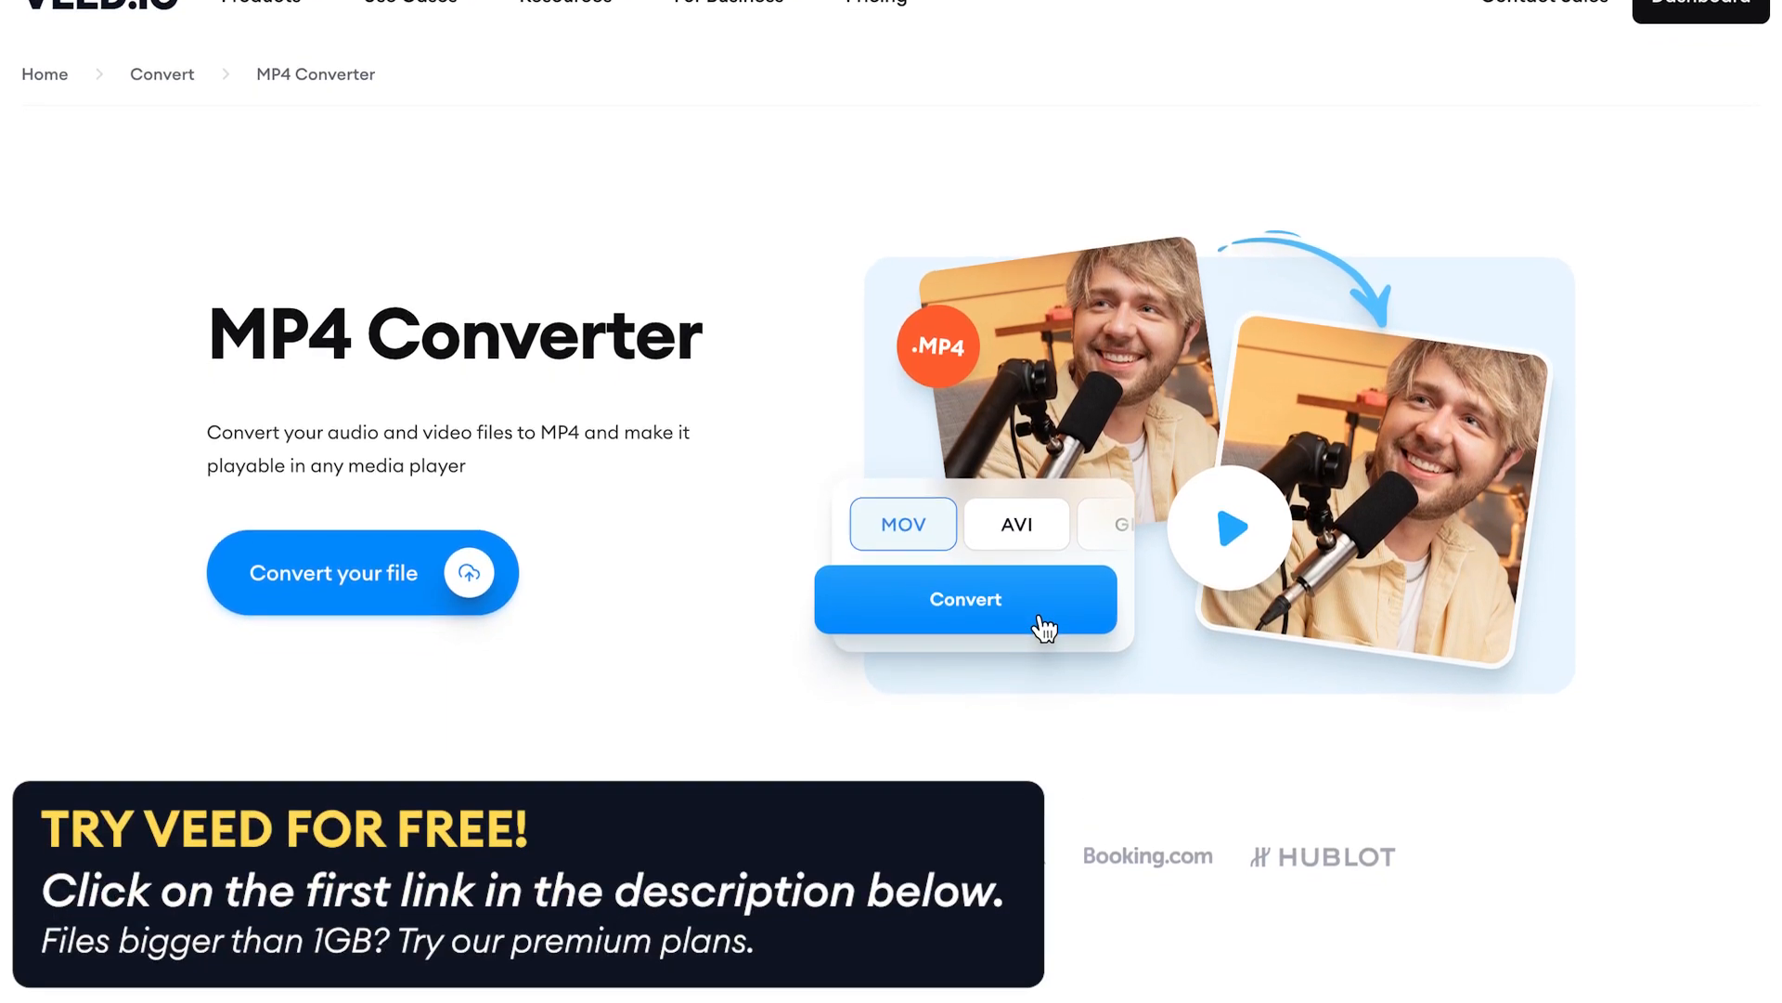
scroll("down", 3)
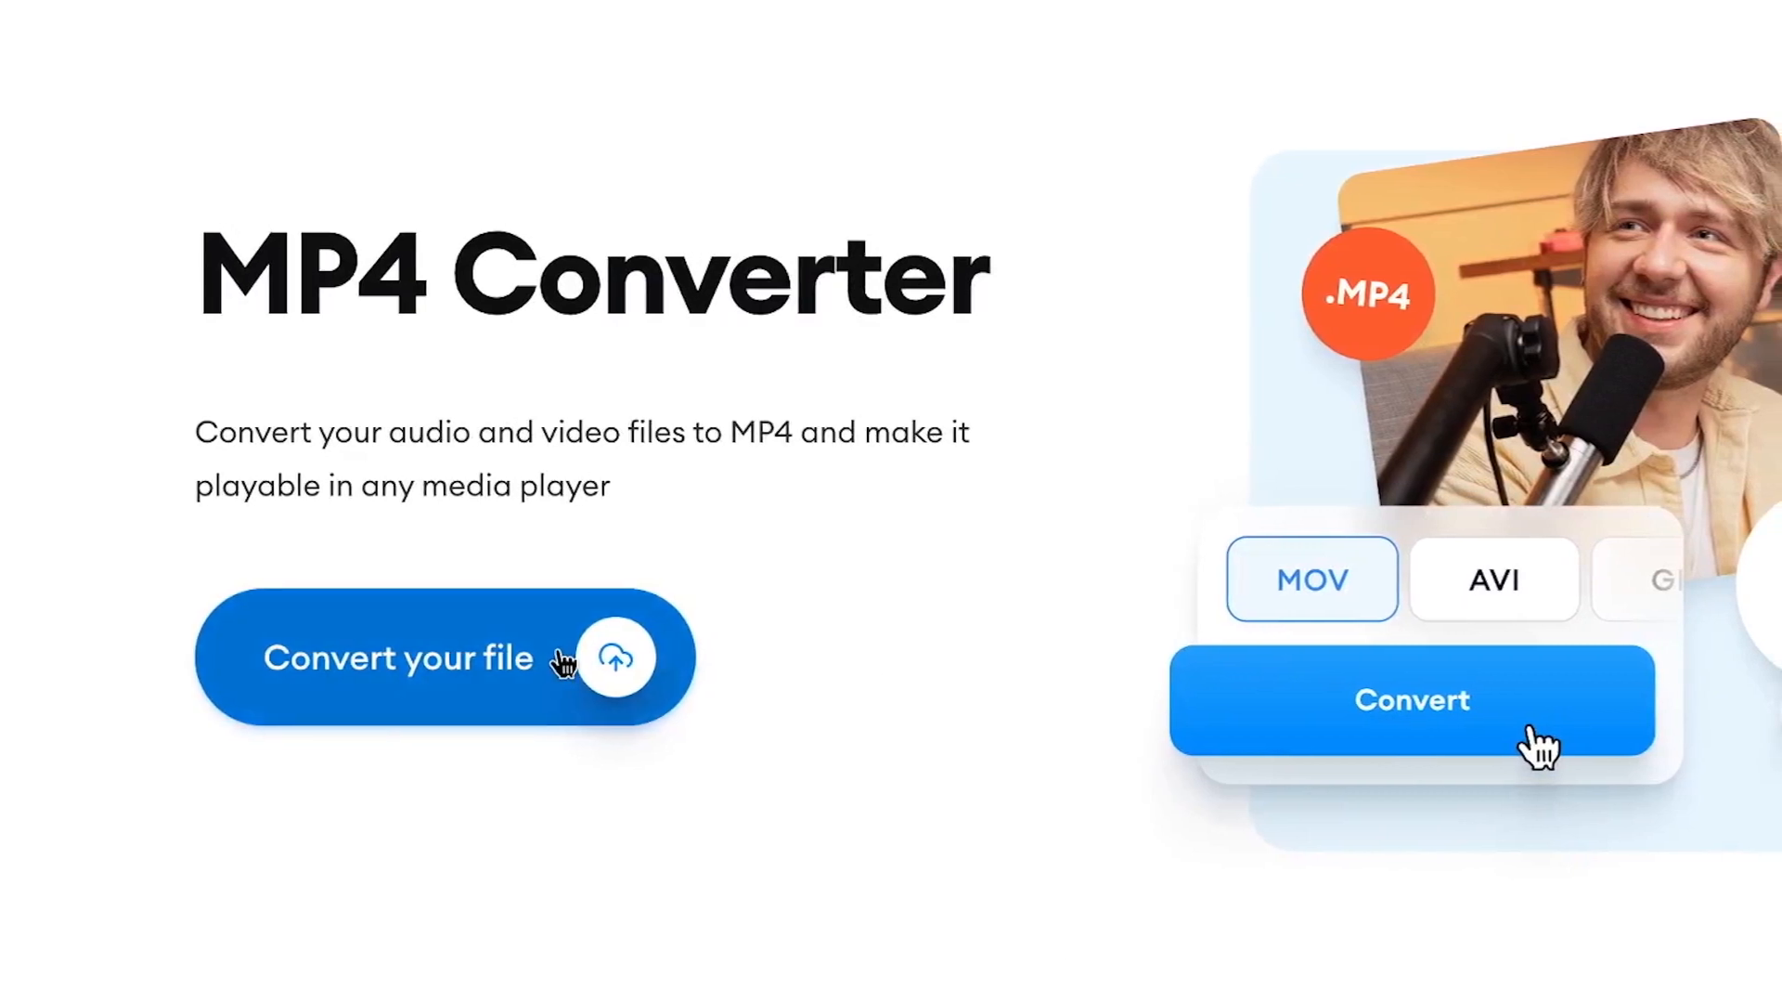
left_click(442, 657)
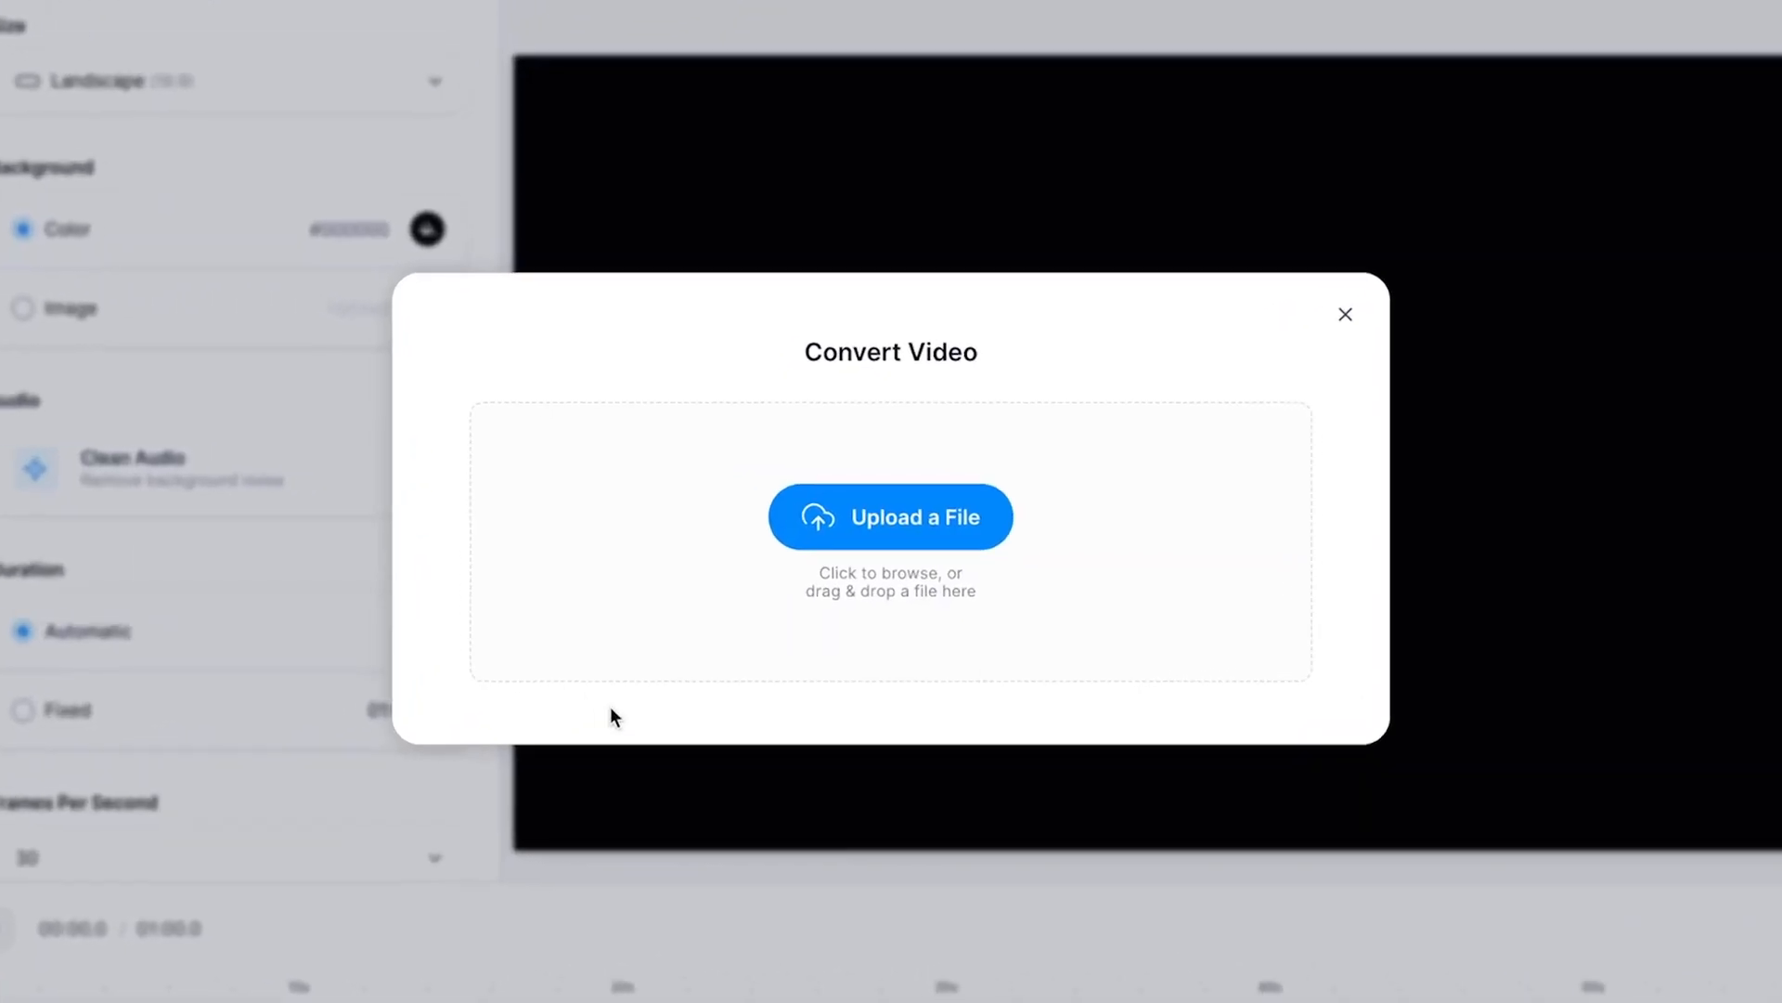
left_click(890, 516)
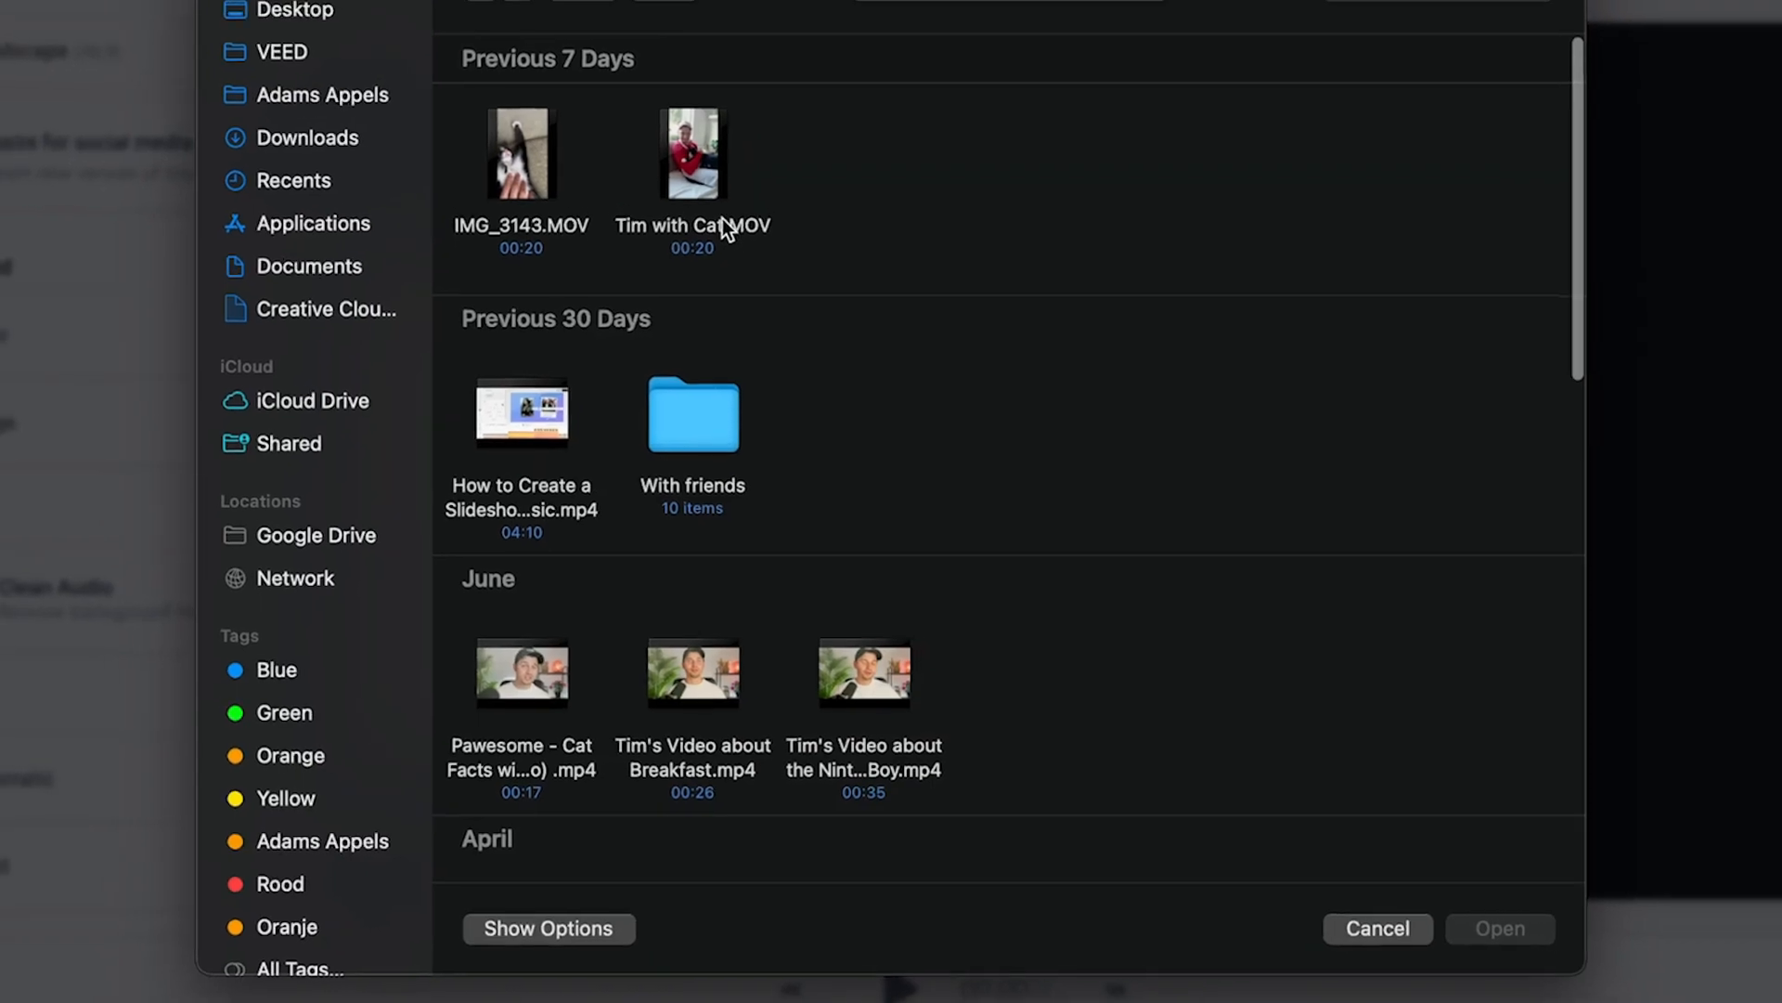
left_click(693, 154)
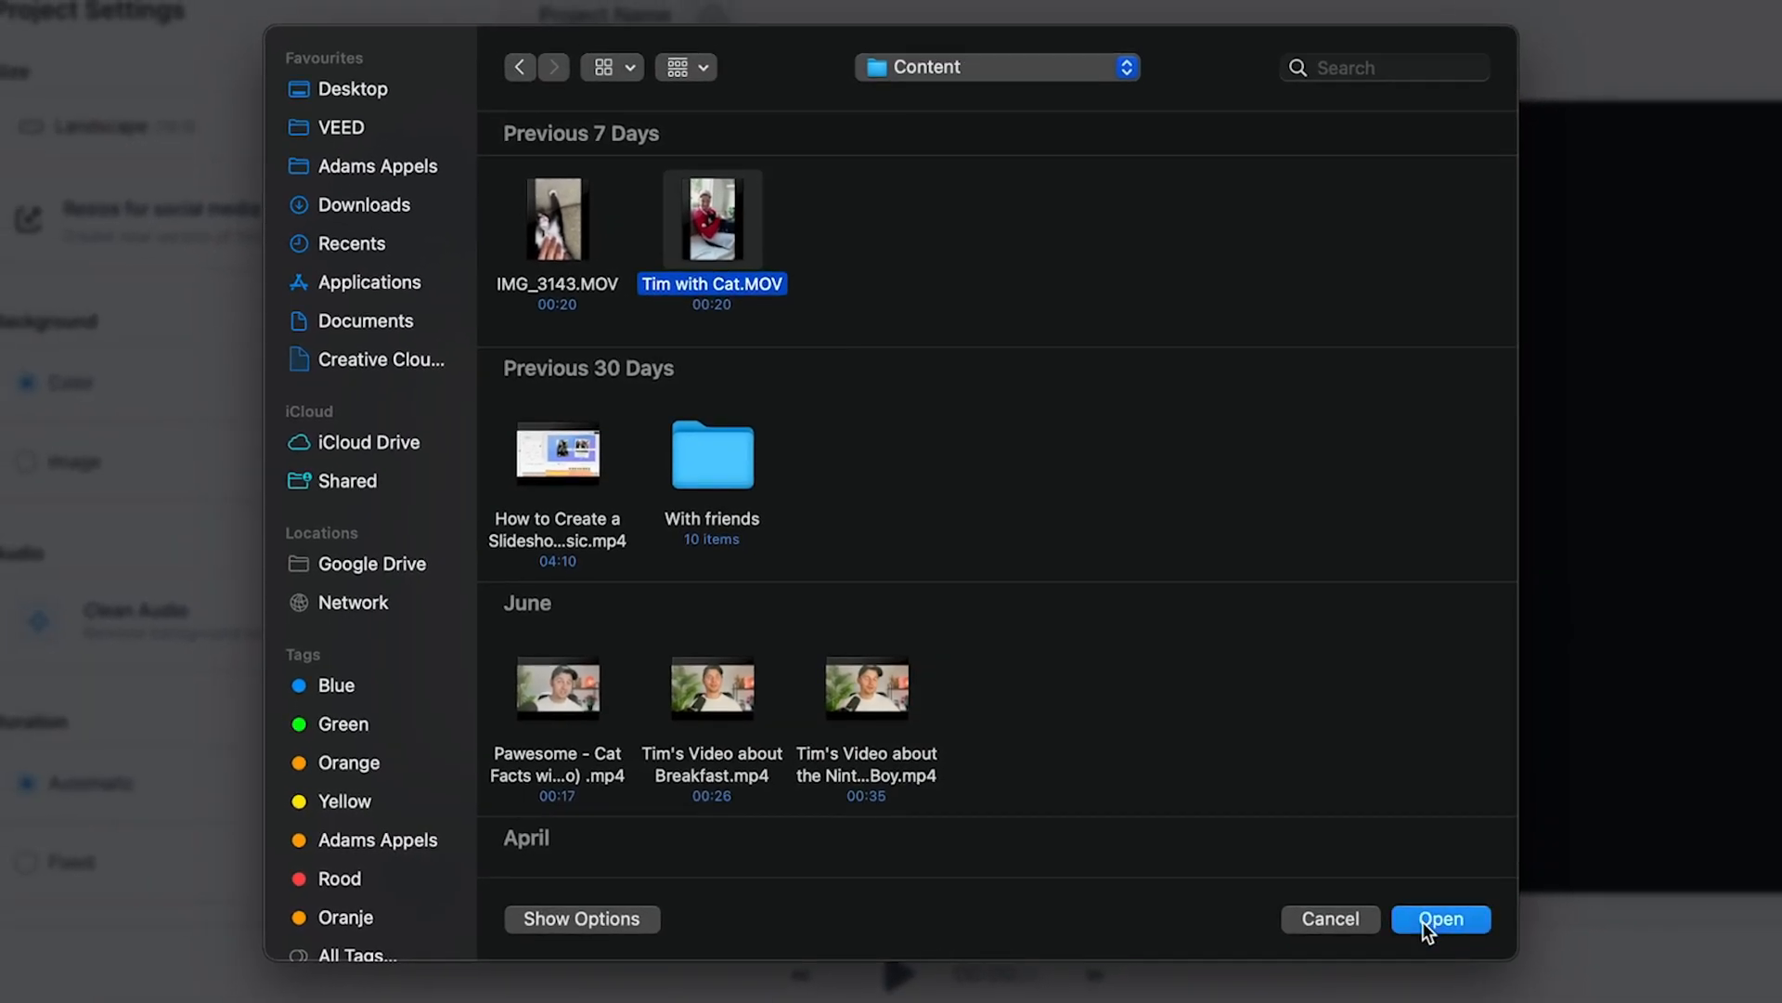
left_click(1441, 919)
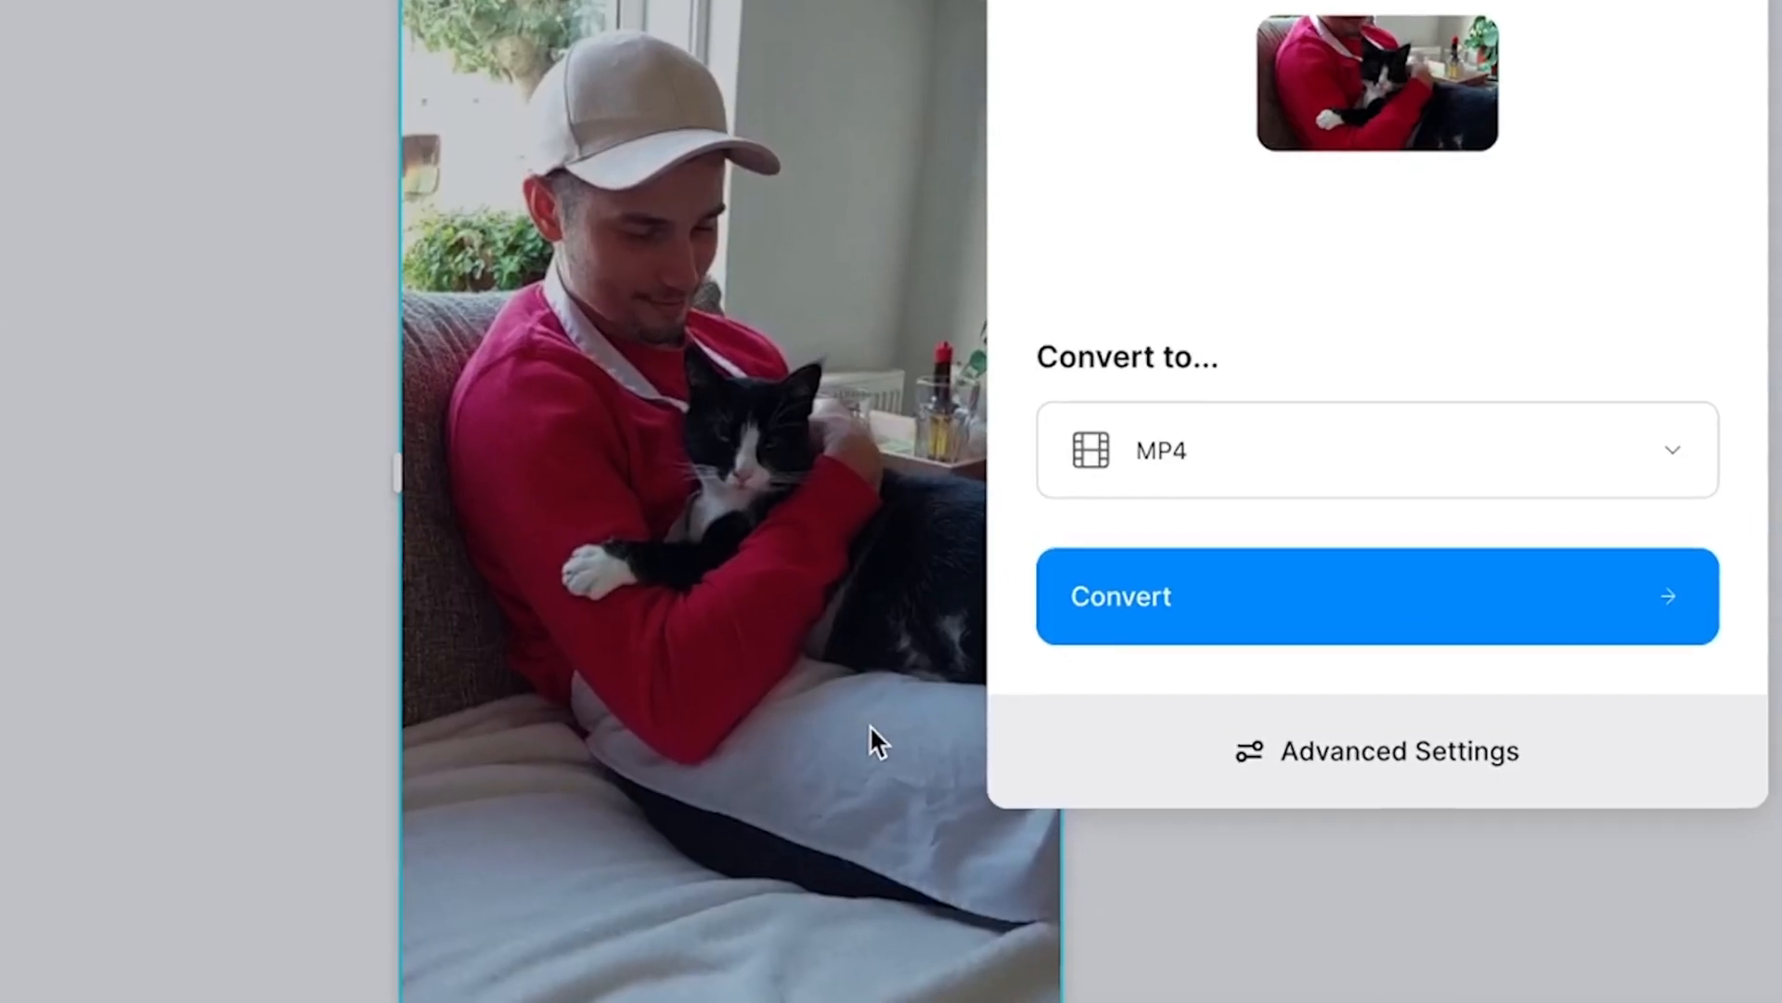
left_click(1376, 449)
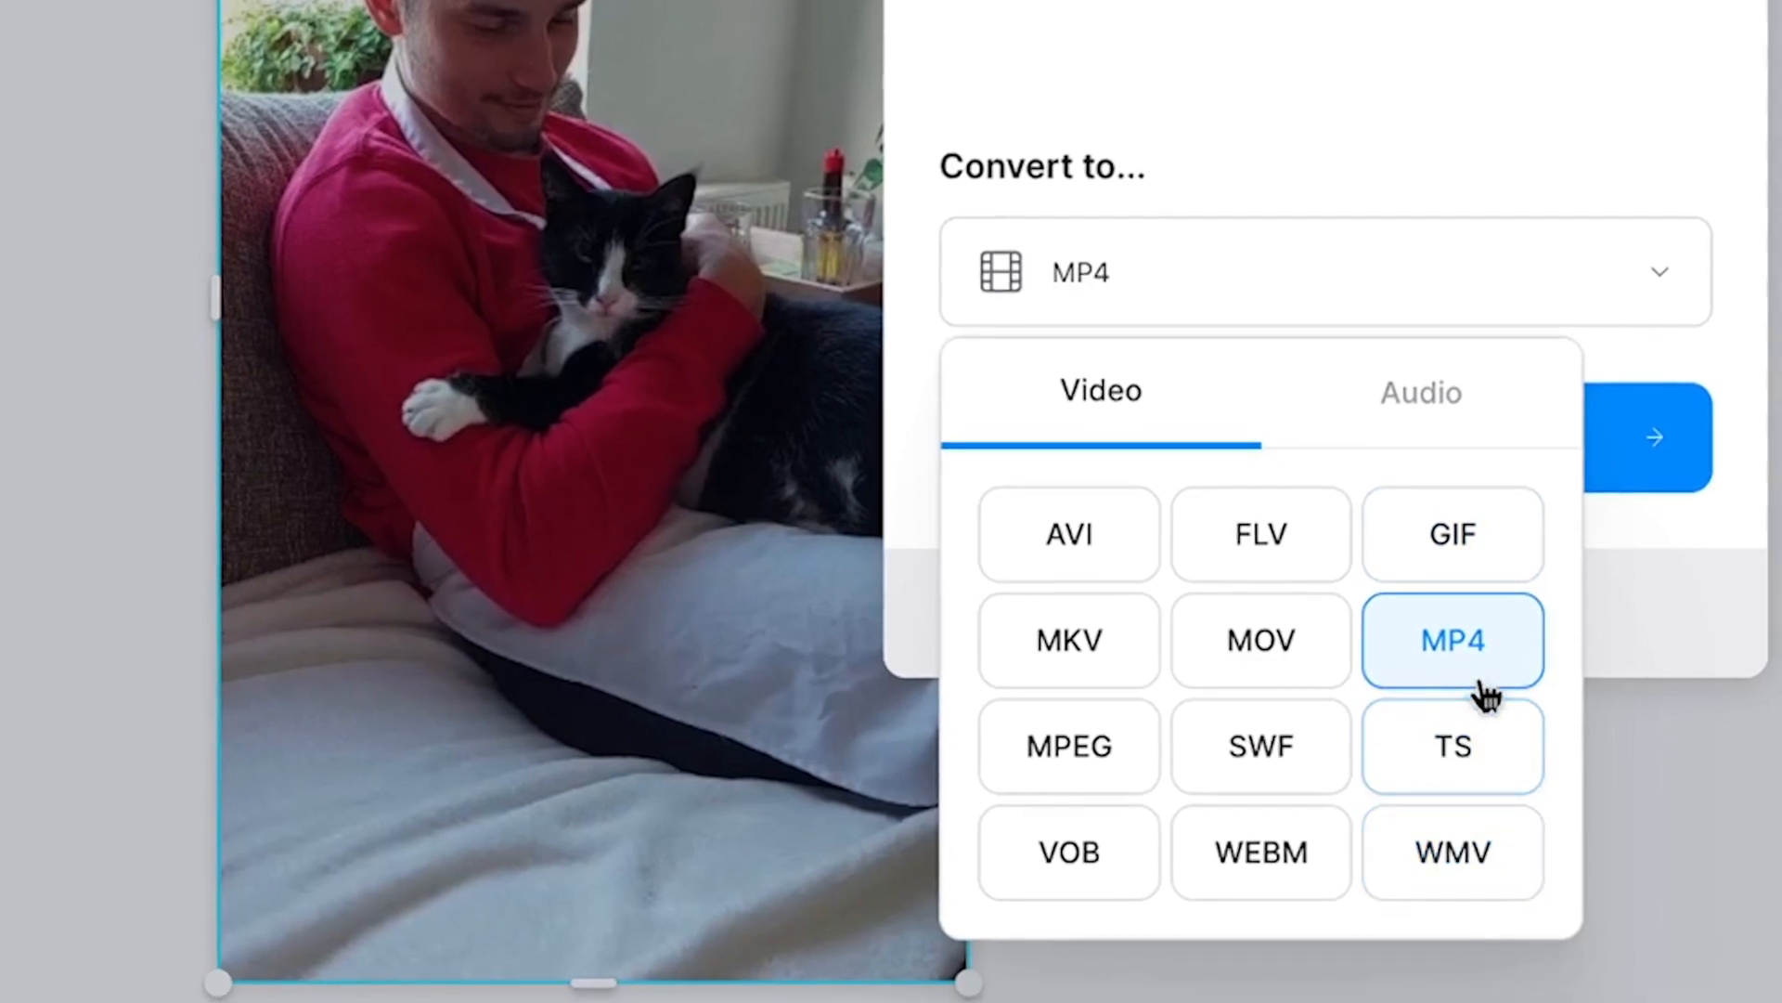
left_click(1452, 638)
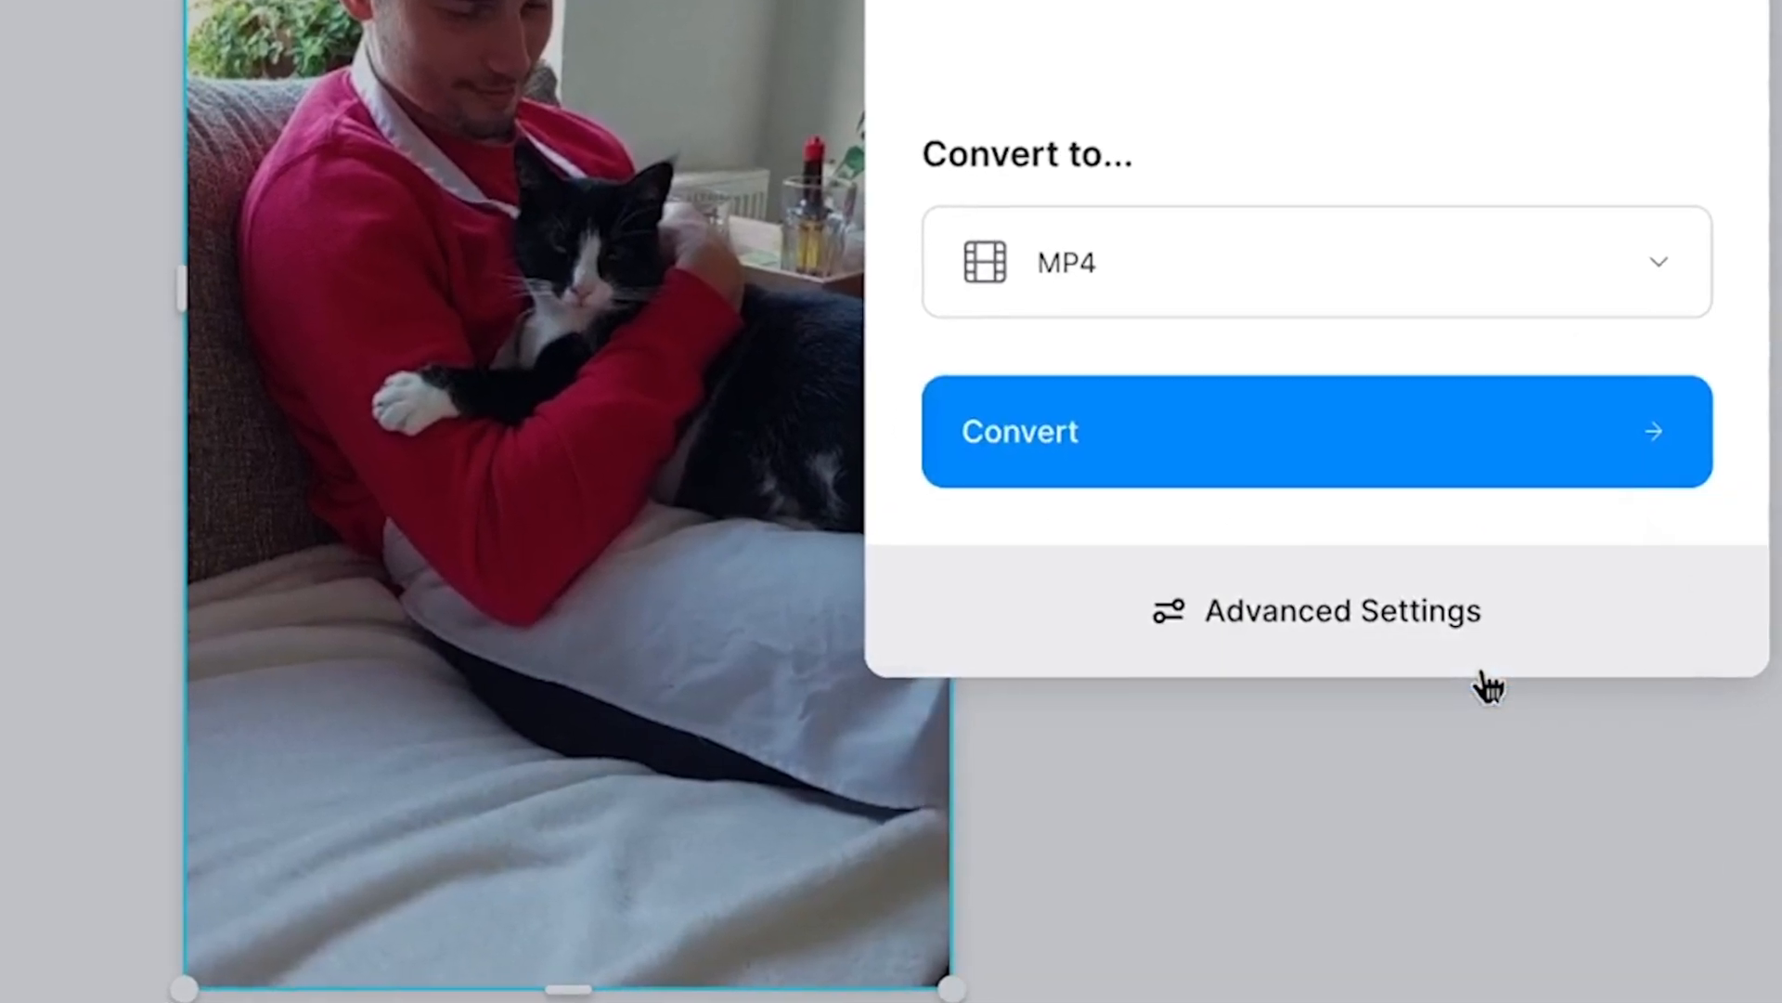
- Convert the cat video to MP4 and download it to Downloads as Untitled (2).mp4
left_click(1314, 611)
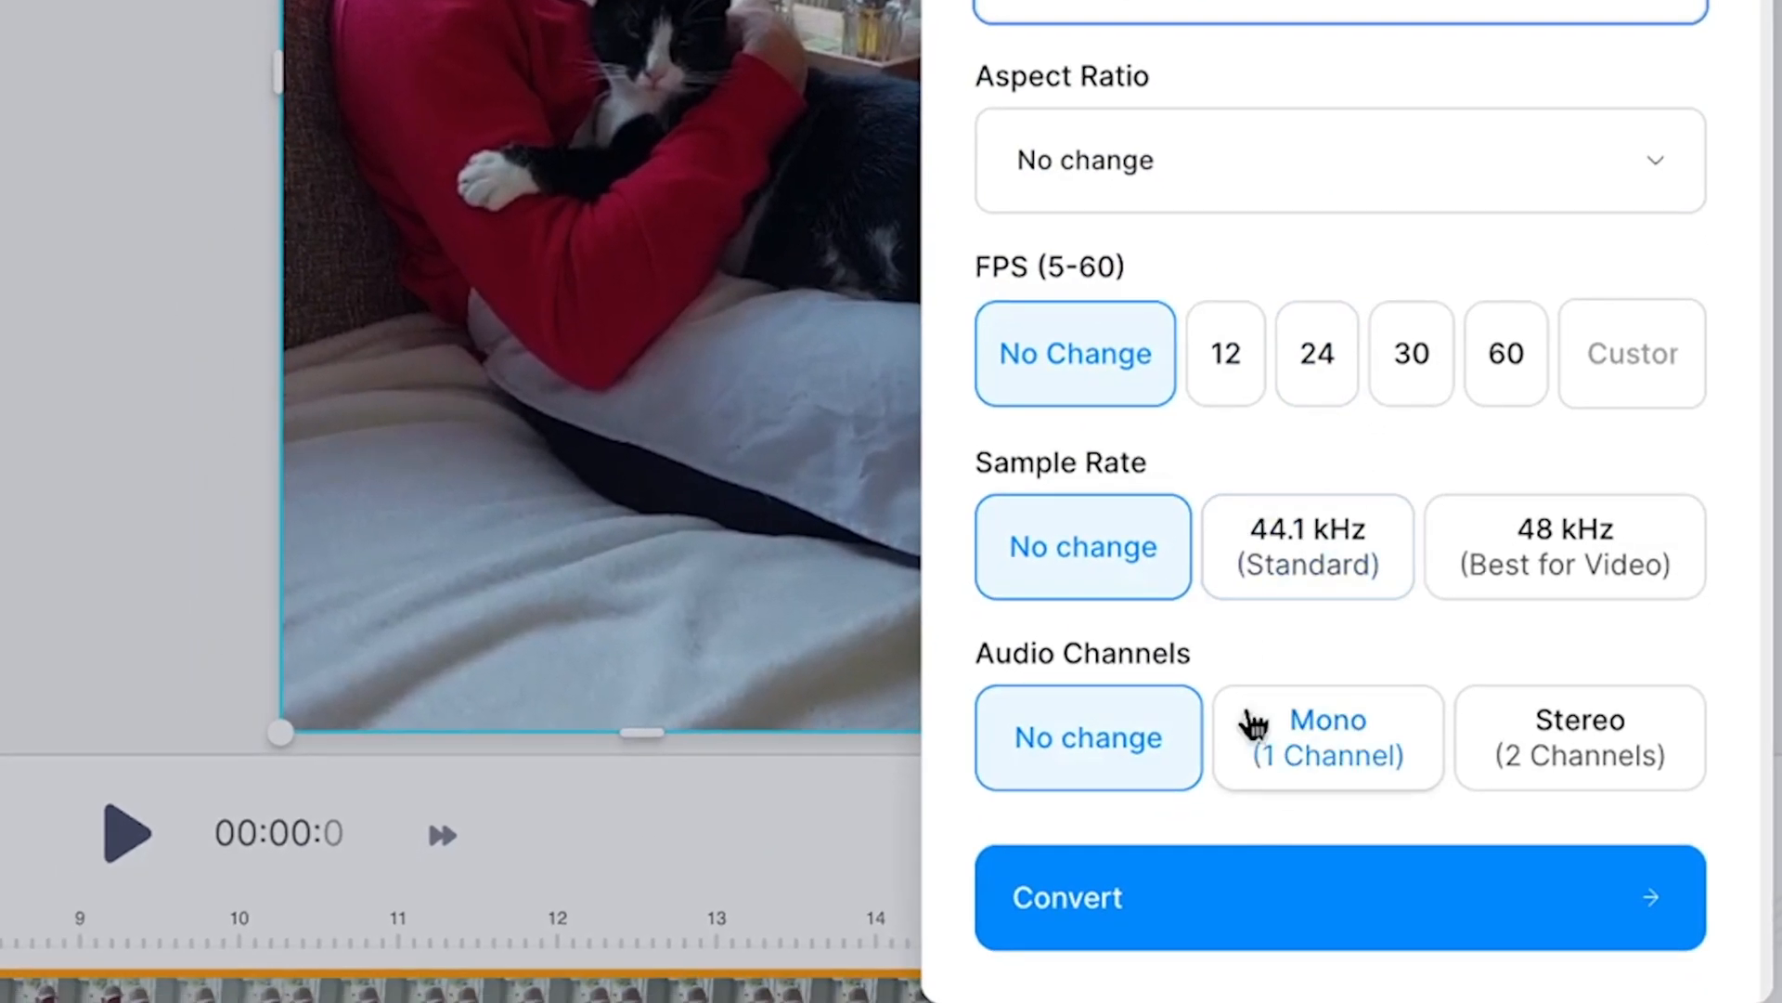
left_click(1338, 896)
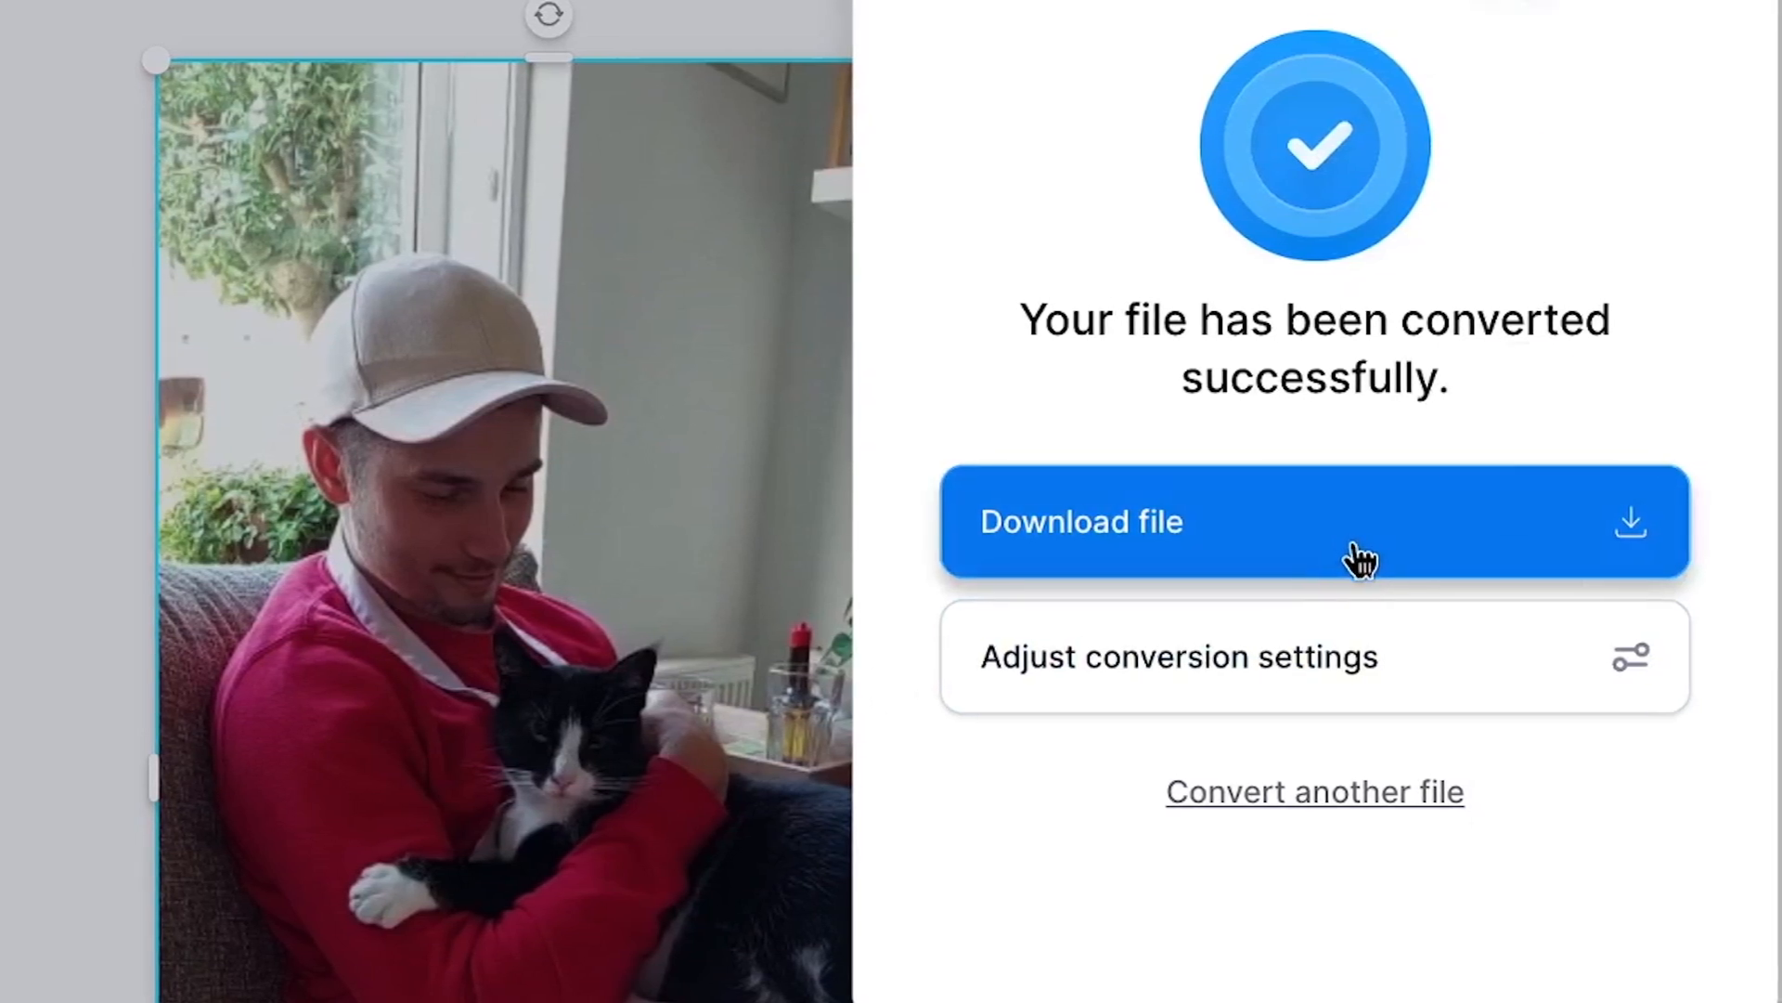
left_click(1314, 522)
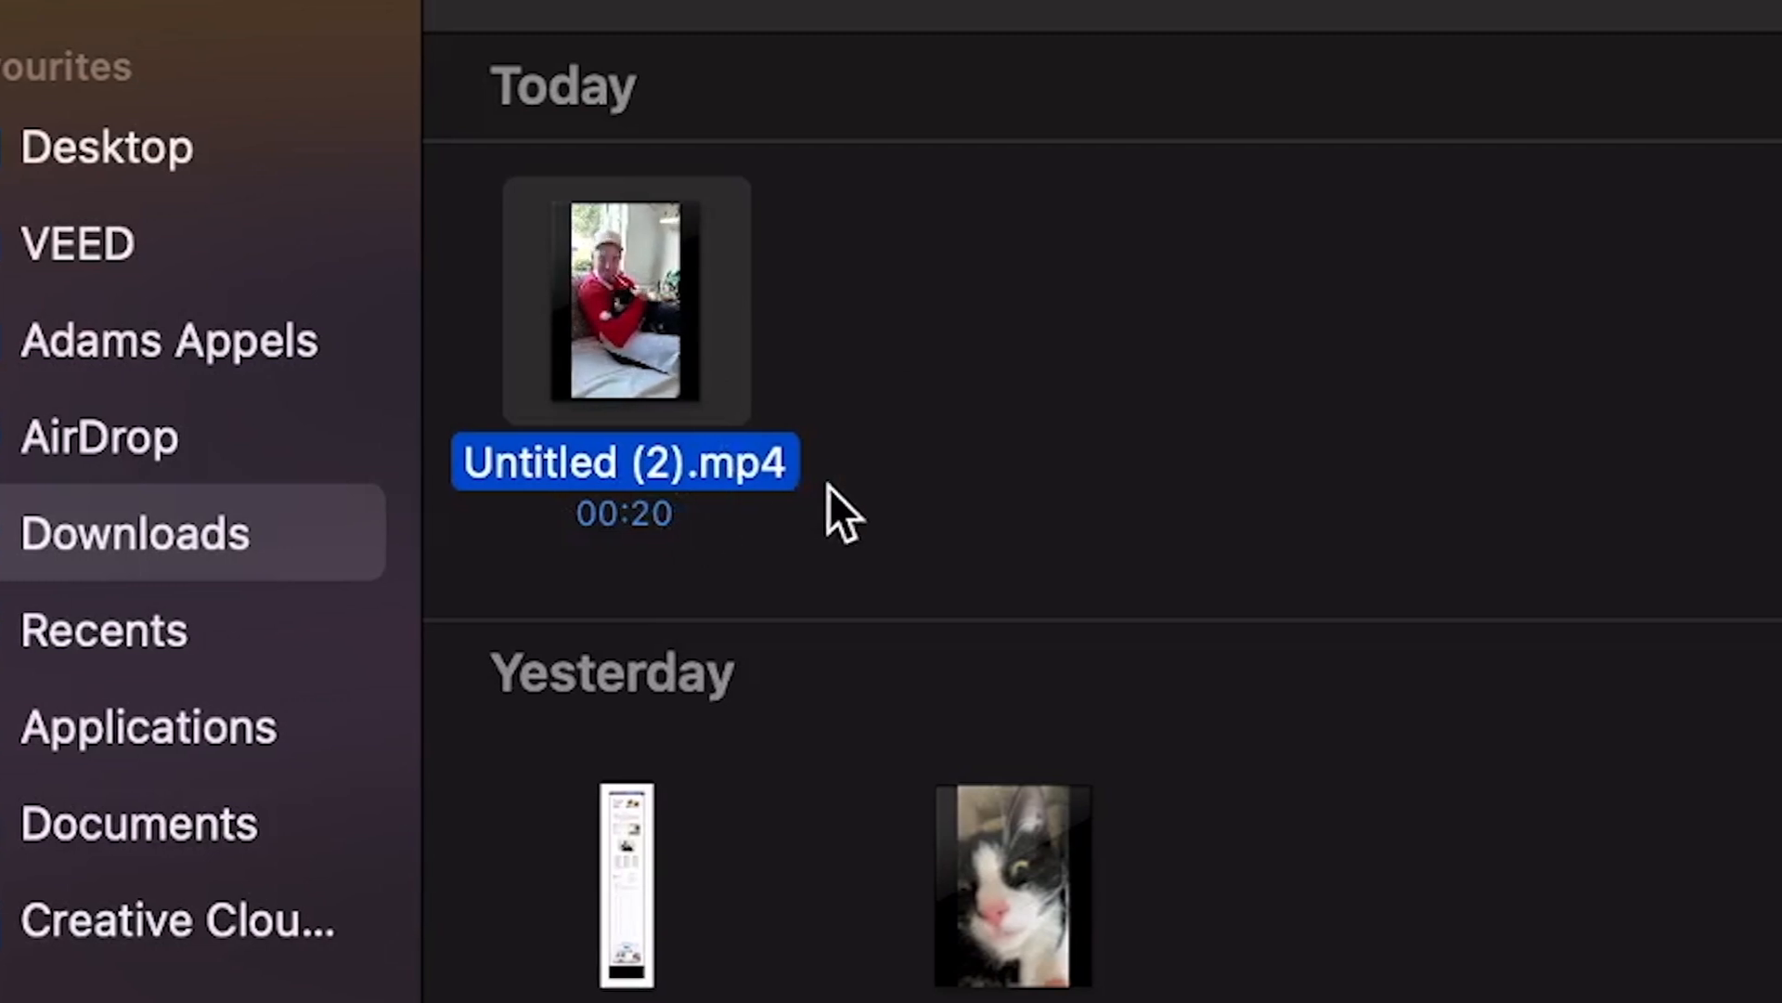